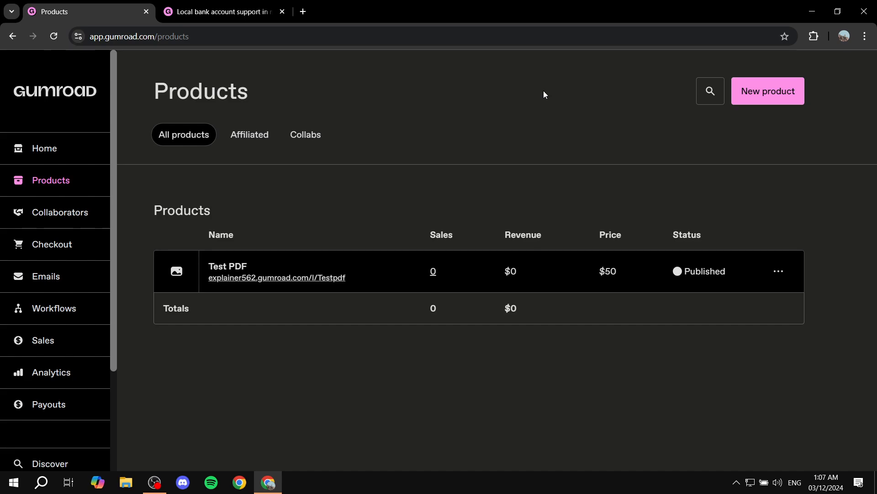
mouse_move(454, 129)
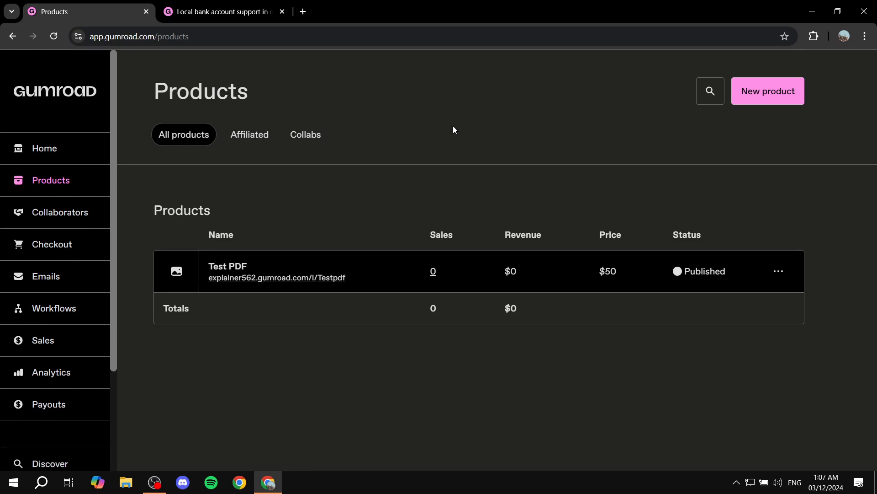
Go back from the products list and load the Gumroad site from the address bar.
left_click(14, 36)
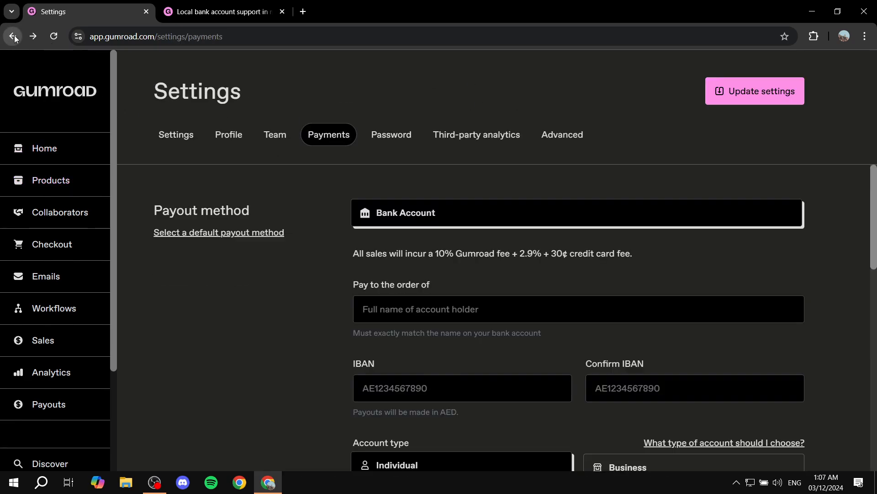
left_click(13, 35)
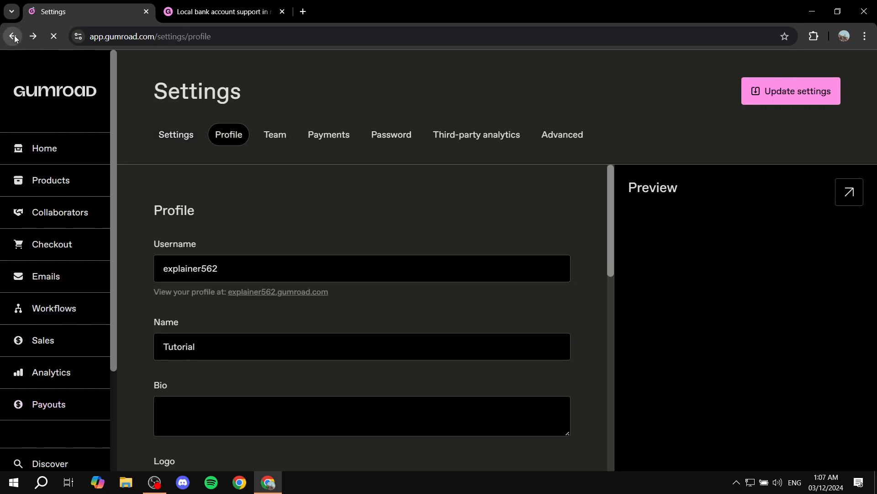
left_click(224, 36)
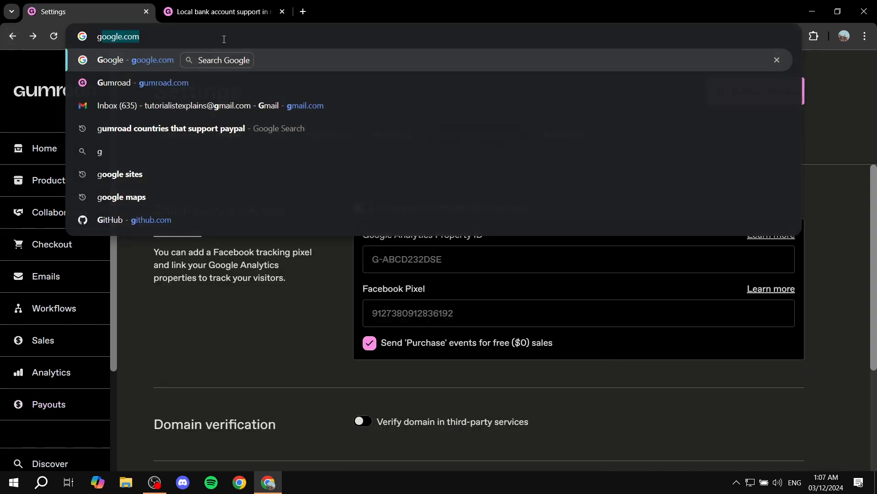
key("Return")
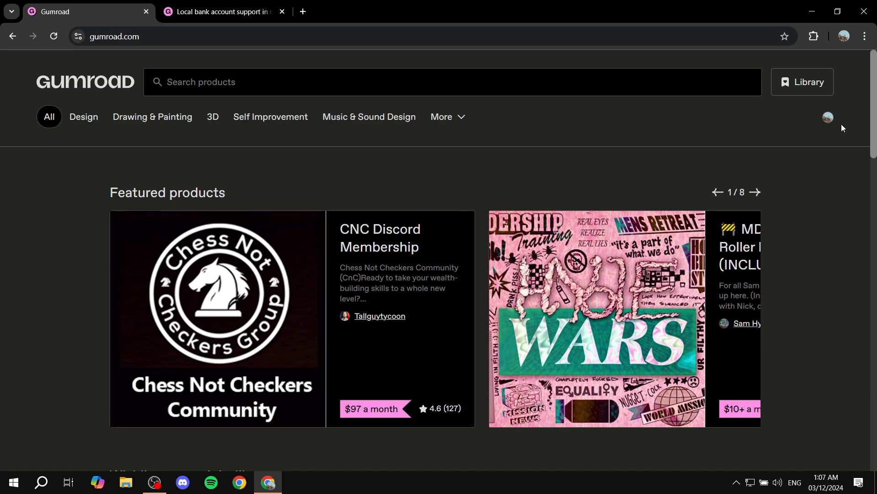
mouse_move(824, 123)
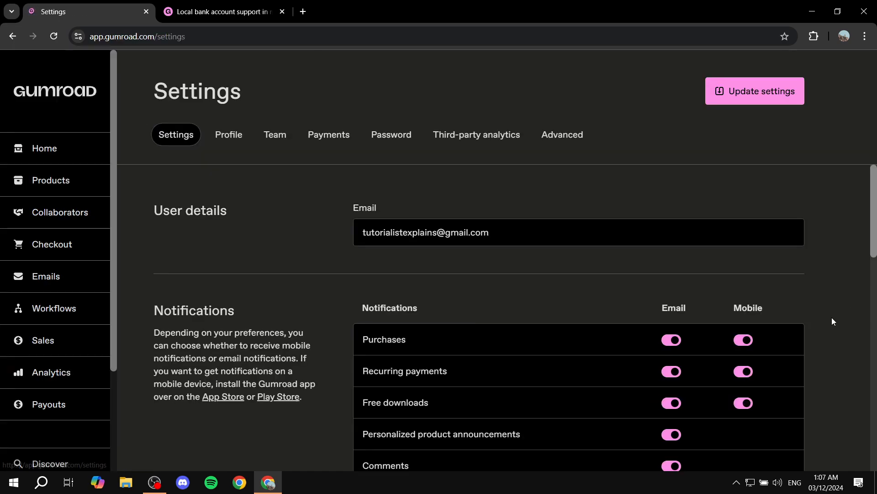
mouse_move(701, 217)
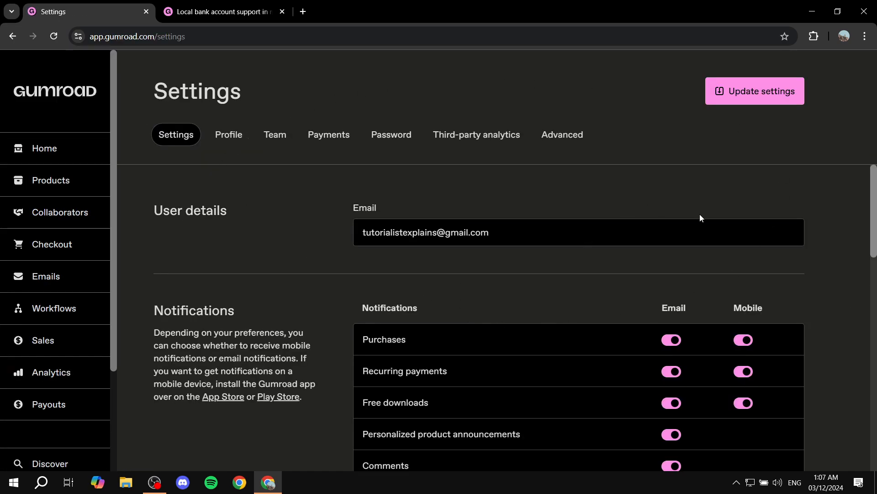
scroll("down", 3)
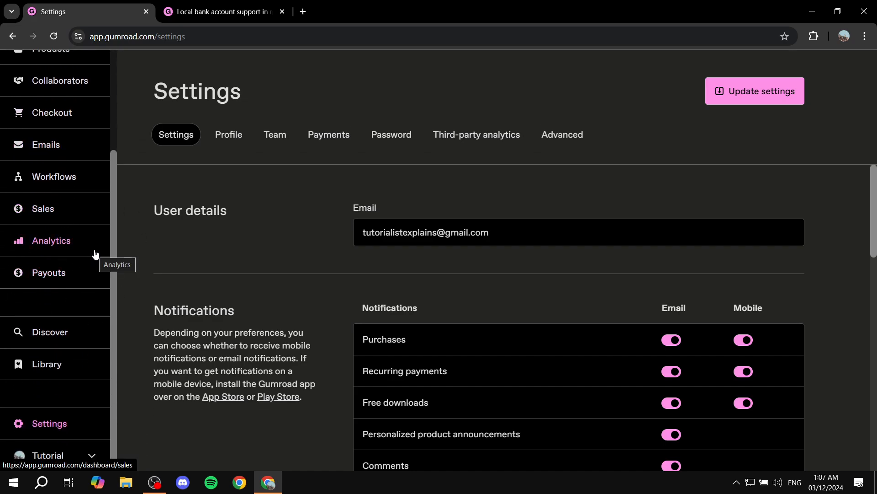
mouse_move(56, 423)
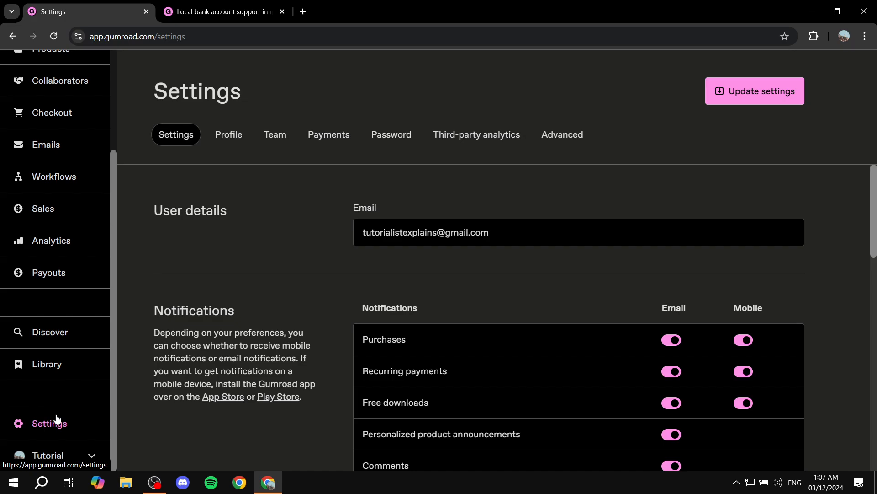
scroll("up", 3)
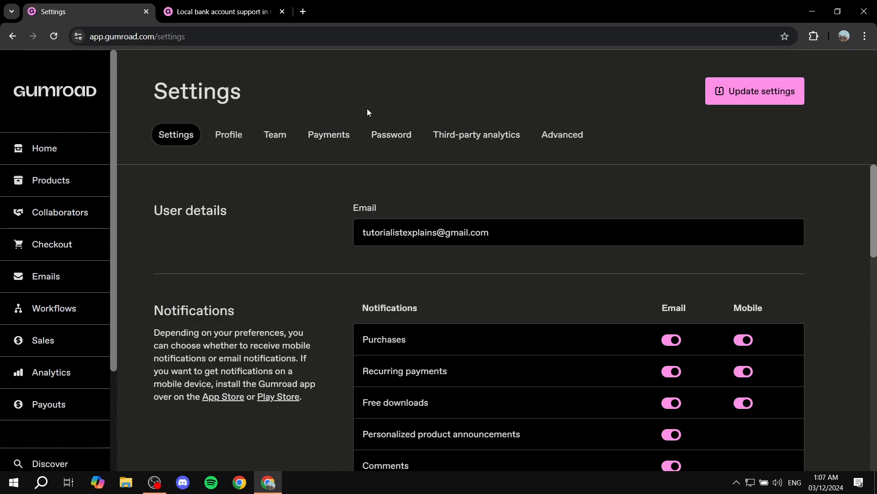
double_click(196, 91)
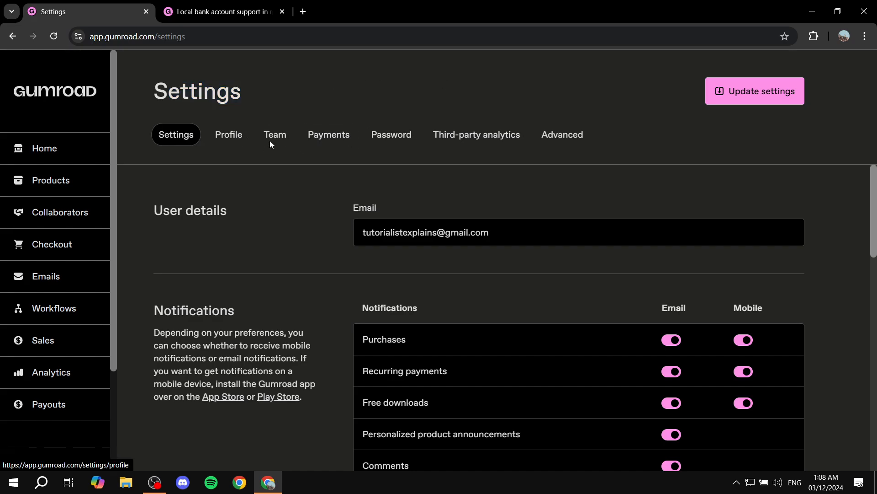
mouse_move(342, 163)
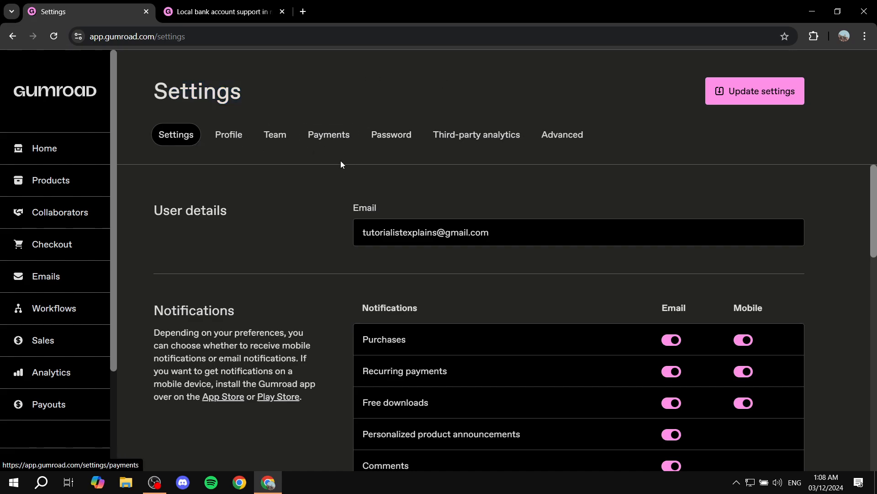
left_click(329, 135)
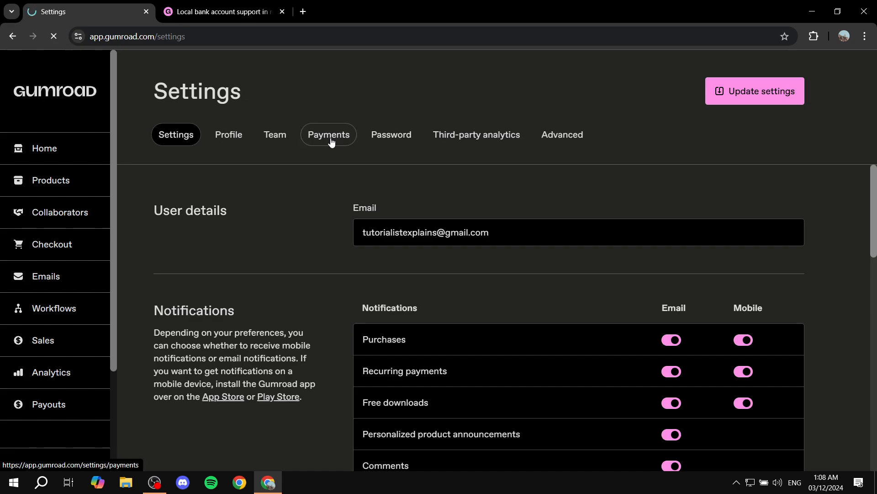
Show the Payments settings with the empty Bank Account payout form.
left_click(328, 134)
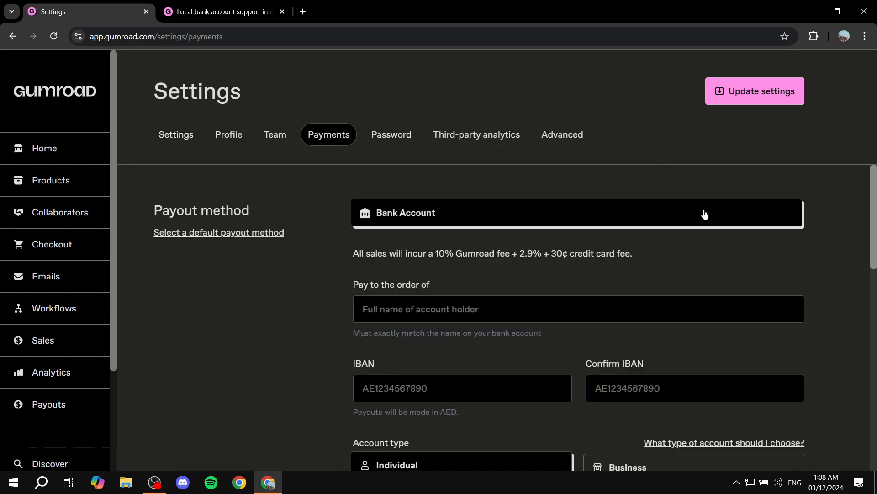
mouse_move(755, 250)
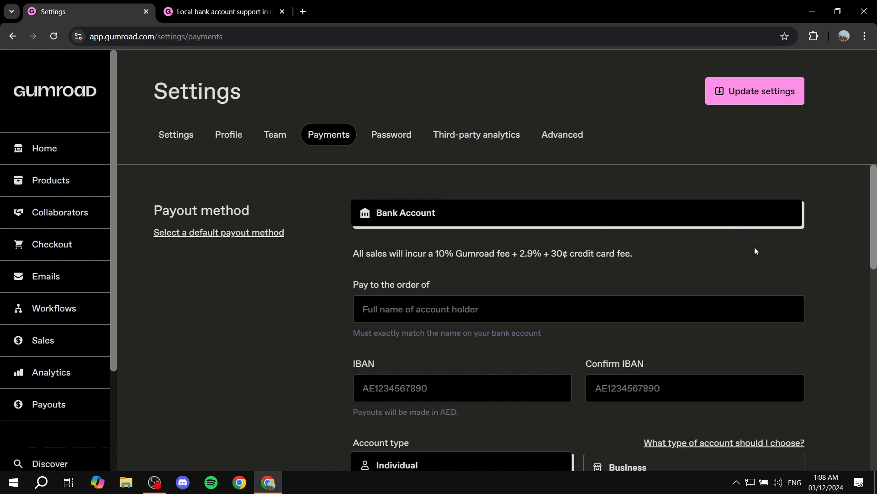
mouse_move(745, 247)
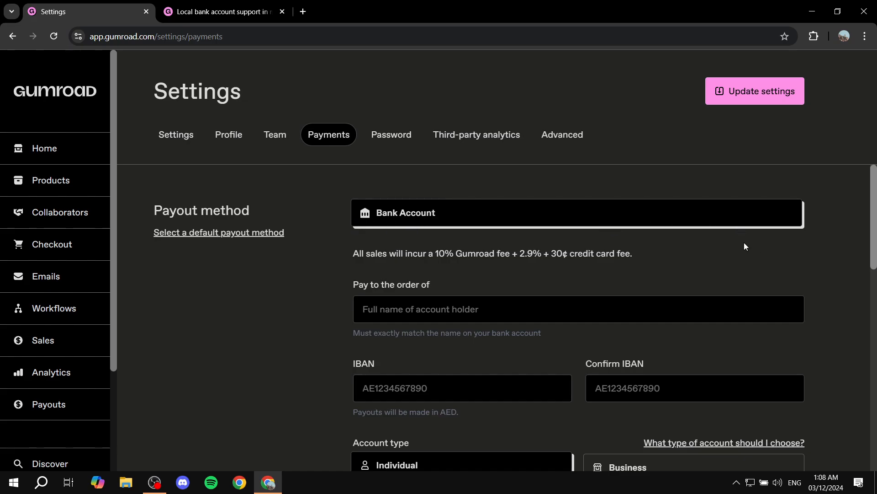
mouse_move(540, 206)
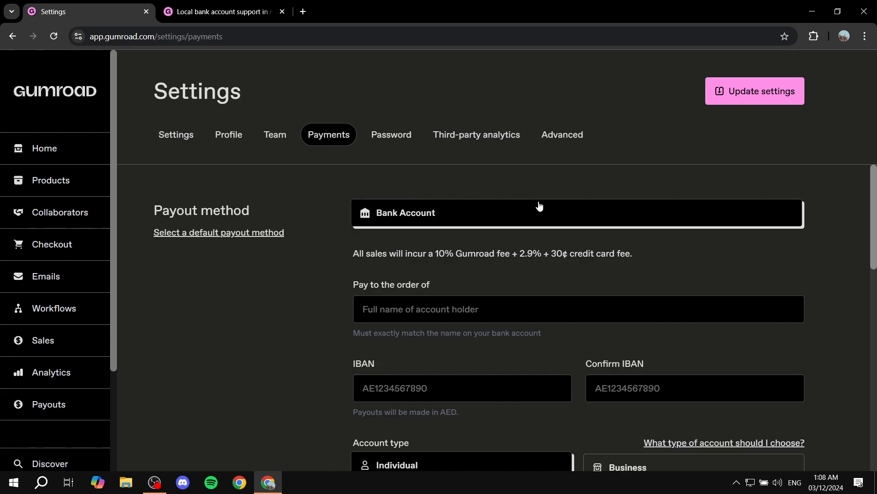
mouse_move(597, 295)
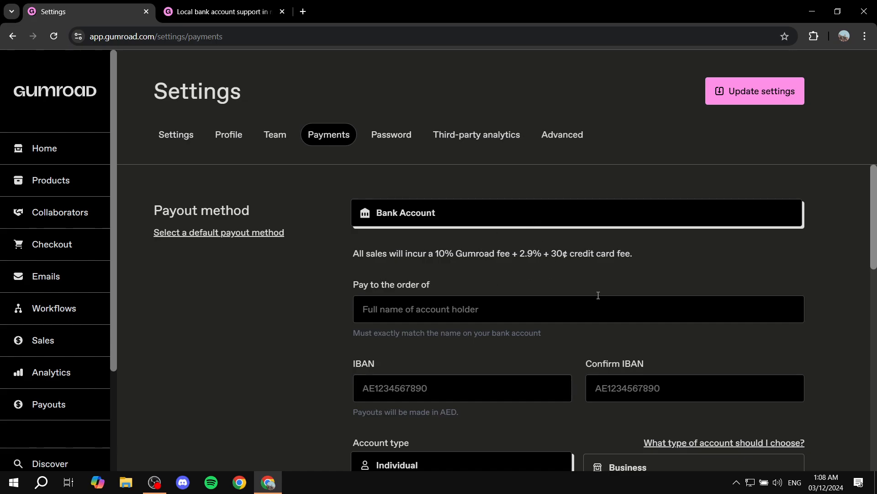
mouse_move(623, 281)
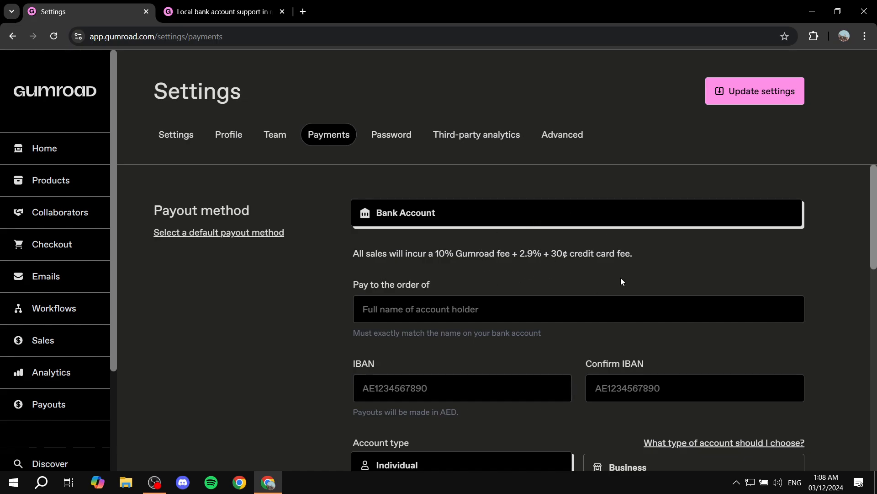
mouse_move(485, 235)
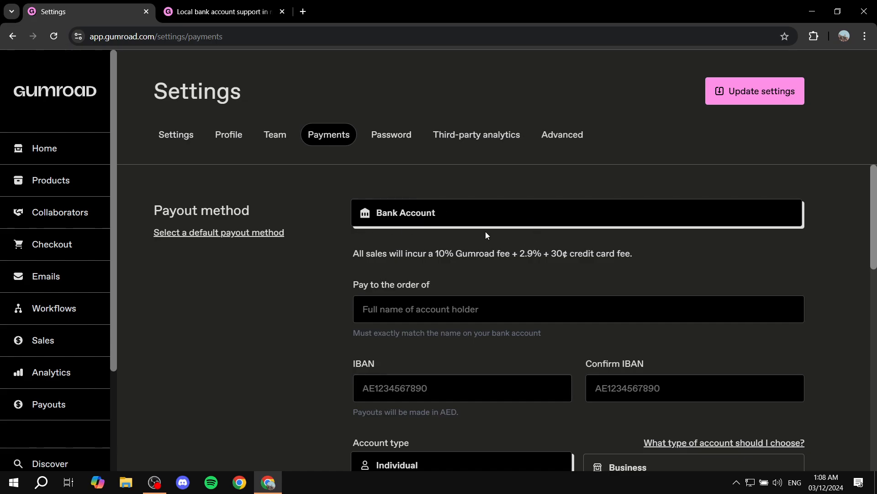
mouse_move(713, 280)
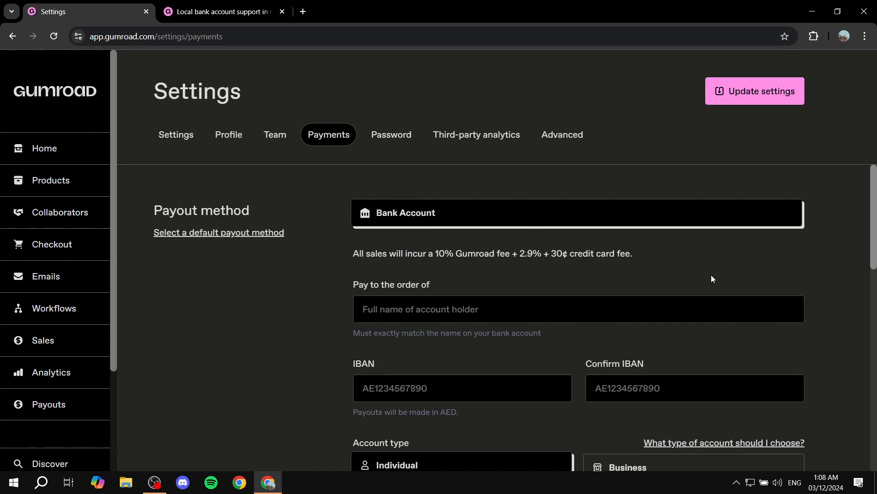
mouse_move(416, 252)
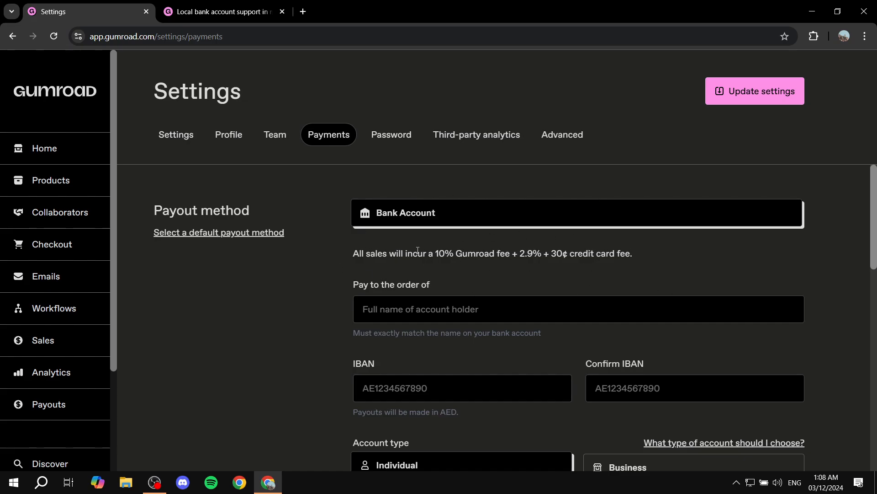
mouse_move(651, 259)
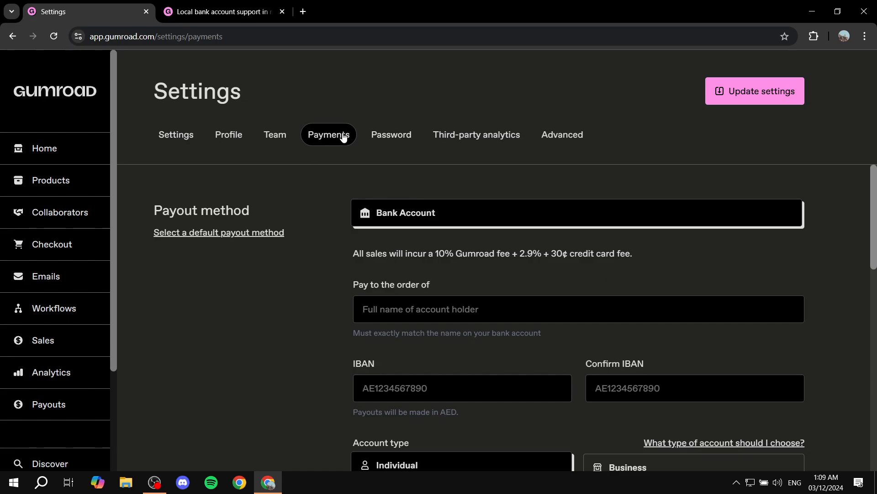
mouse_move(341, 141)
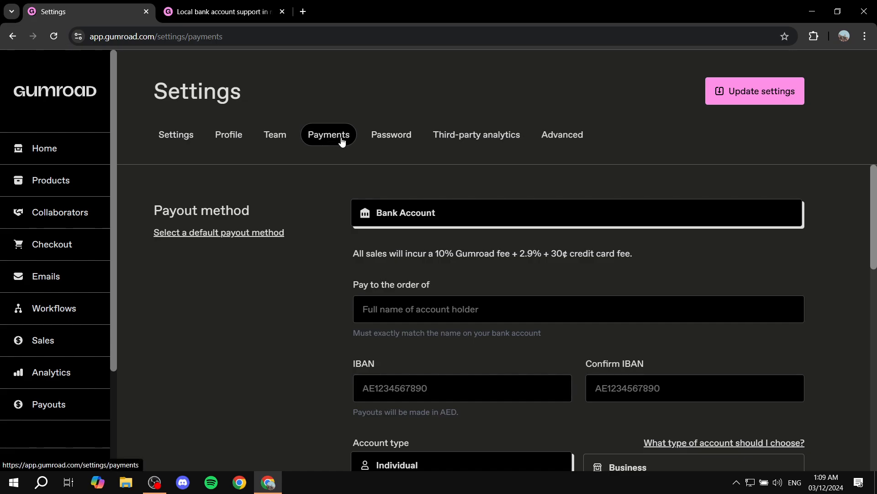
mouse_move(819, 266)
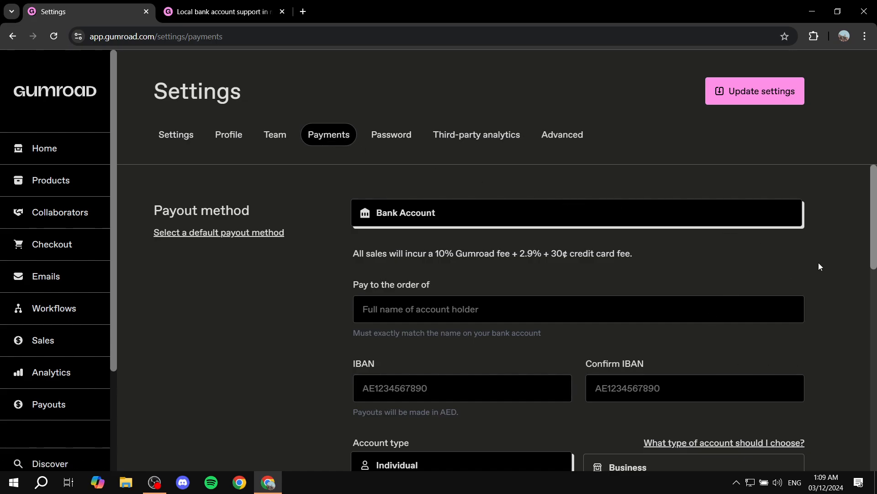
mouse_move(437, 204)
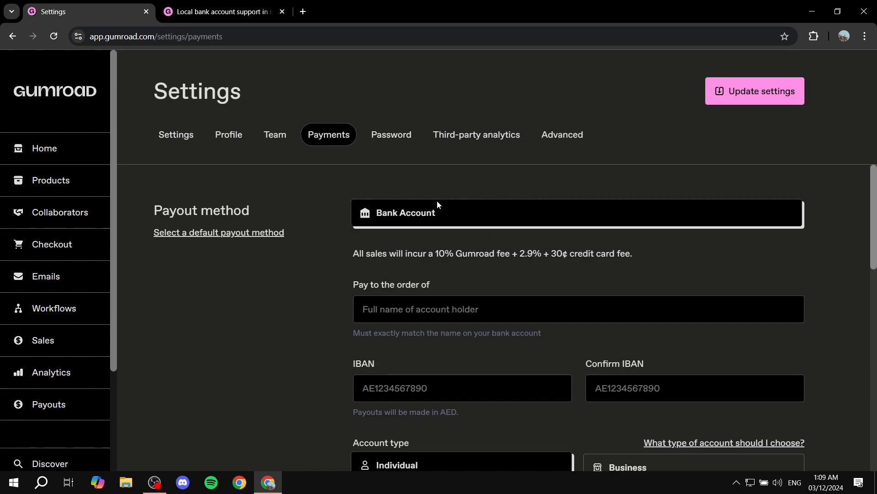
scroll("down", 3)
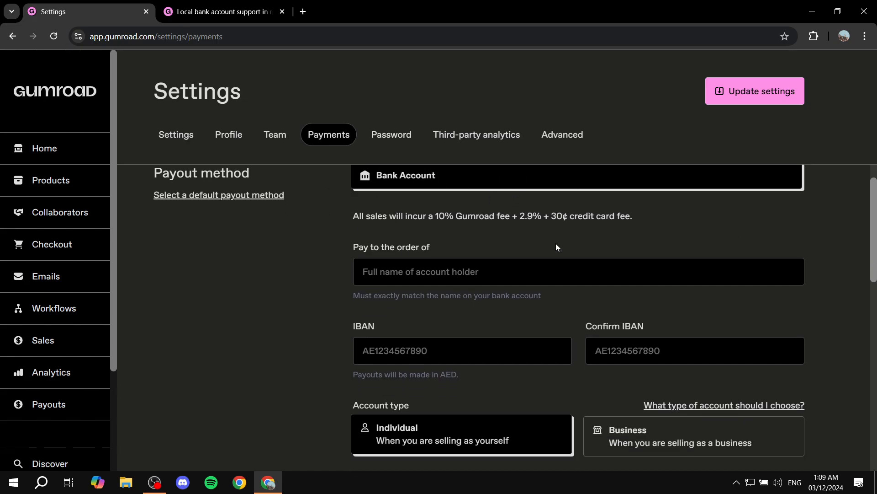
scroll("down", 3)
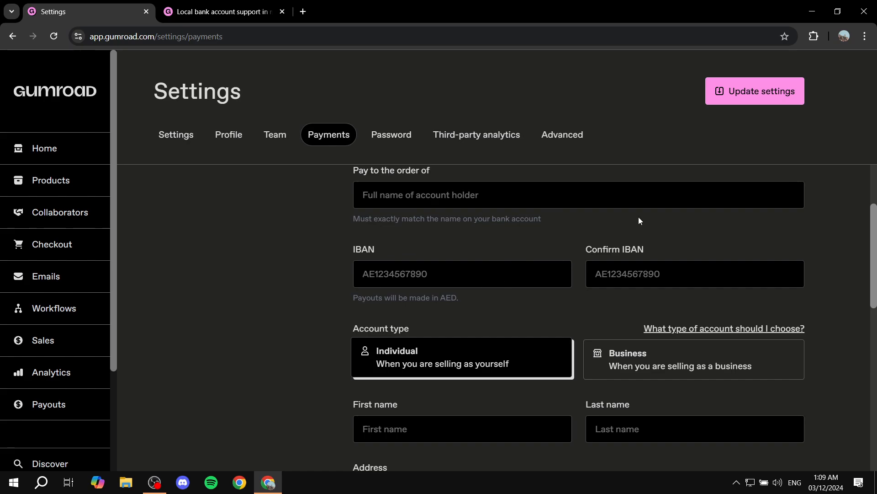
scroll("down", 3)
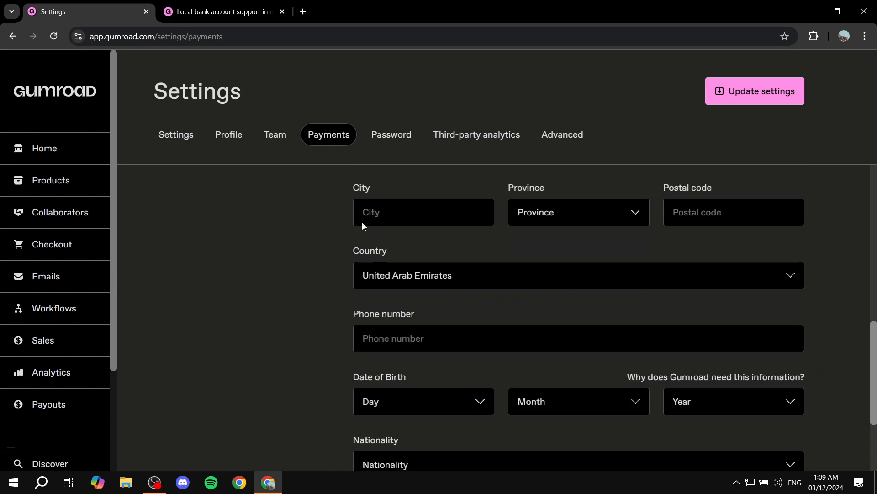
scroll("up", 3)
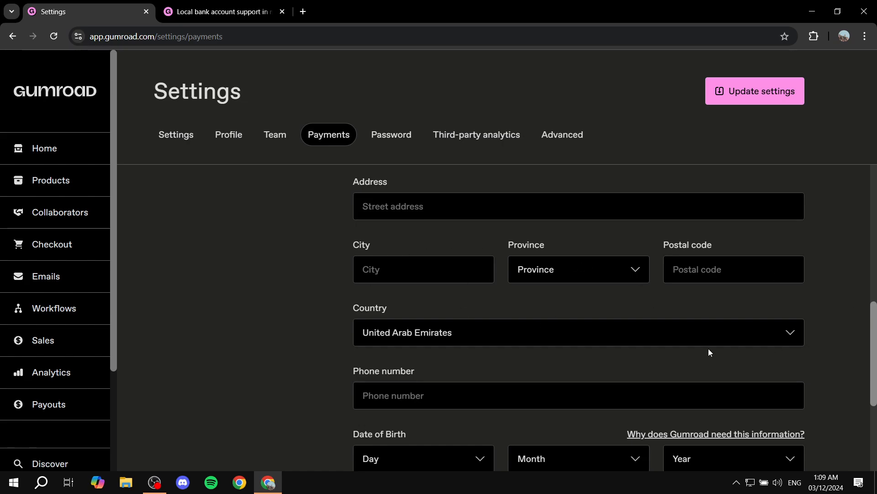
scroll("down", 3)
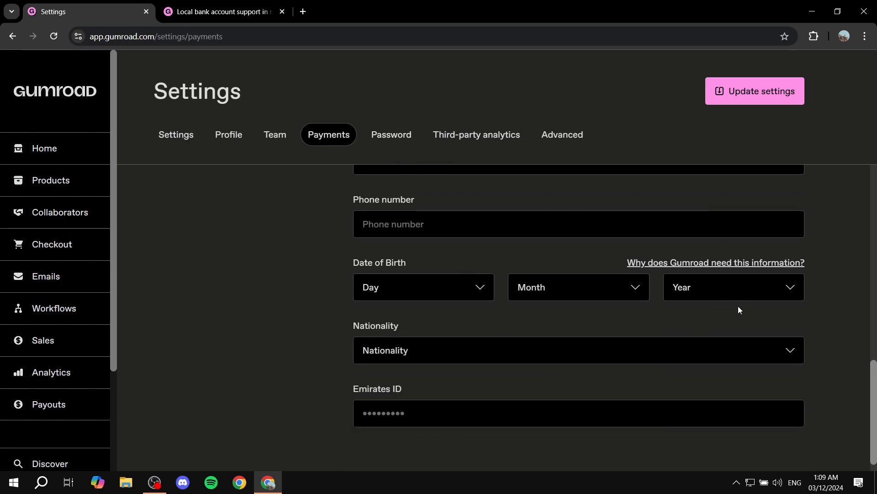
scroll("up", 3)
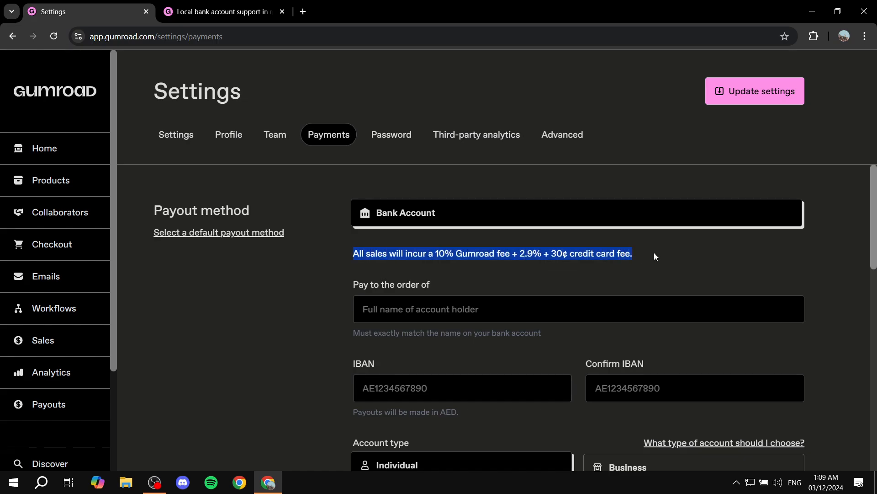
mouse_move(519, 247)
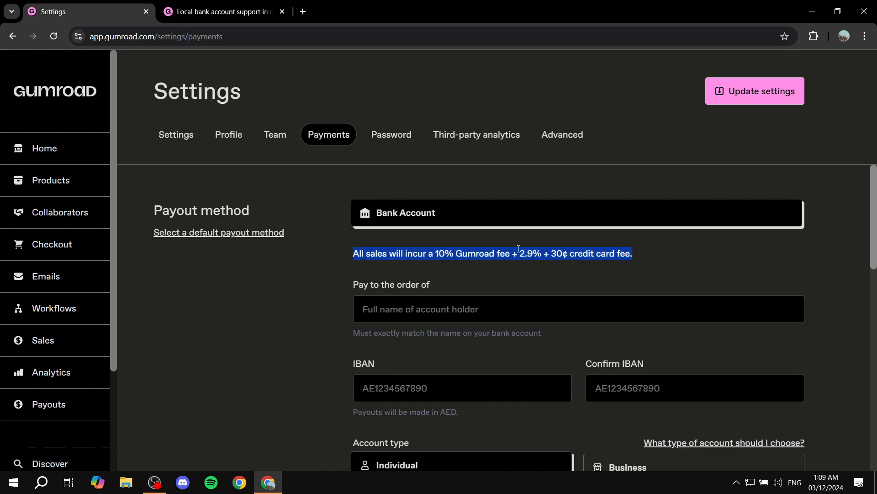
mouse_move(650, 218)
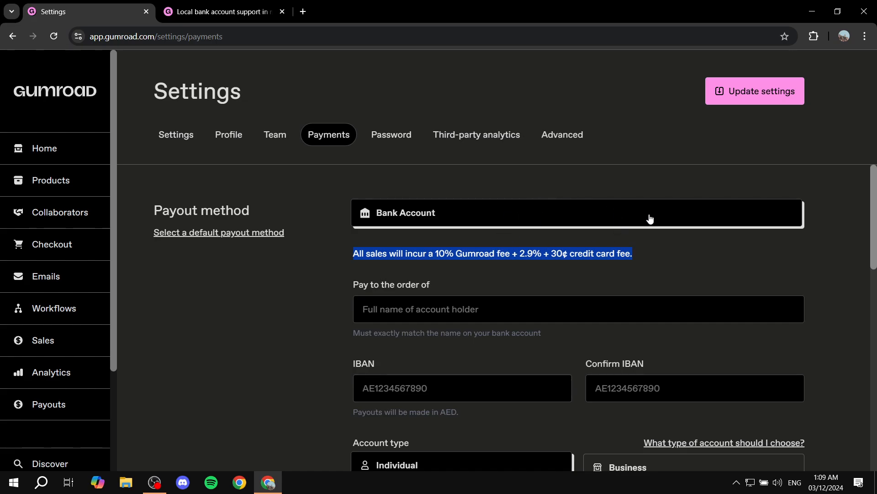
mouse_move(606, 260)
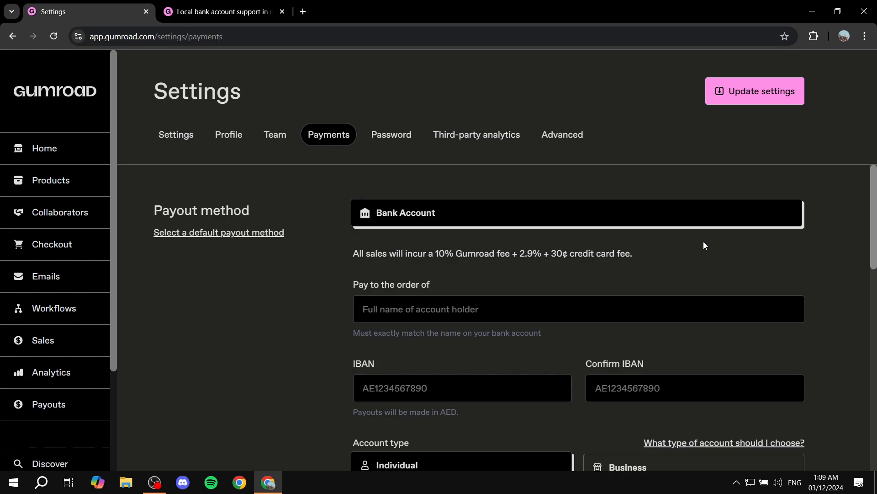
mouse_move(548, 288)
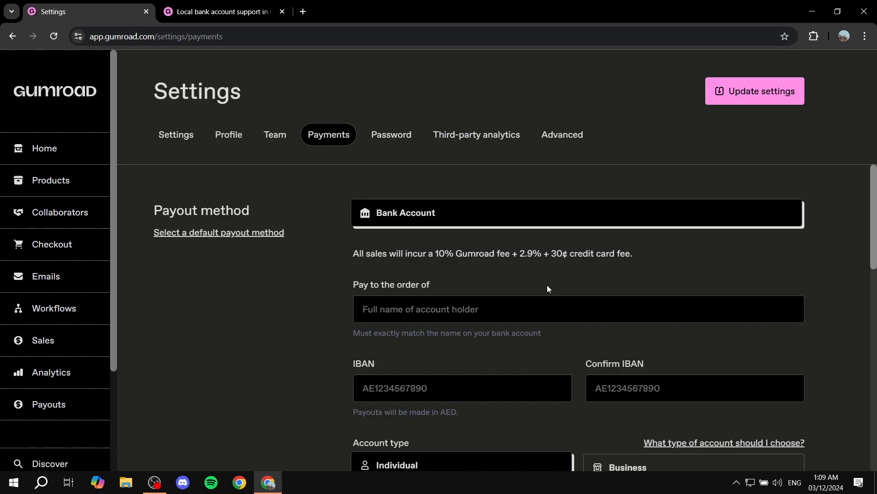
Switch to the 'Local bank account support' blog post browser tab.
left_click(218, 11)
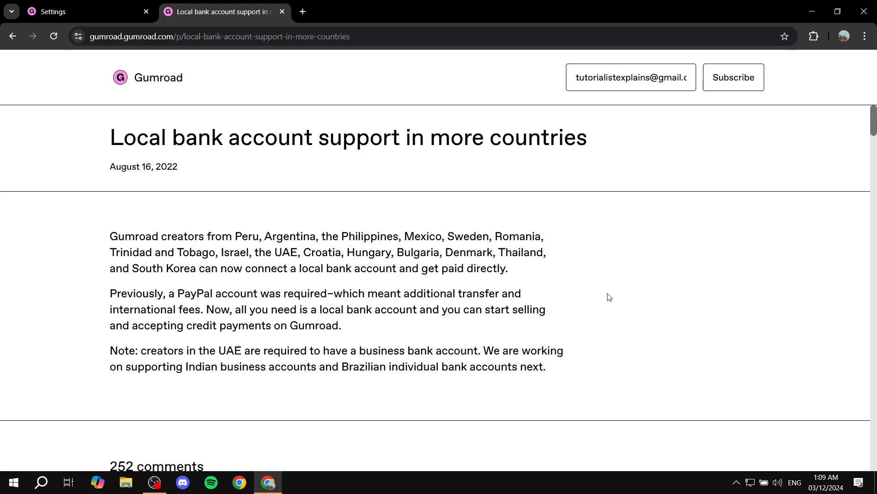
mouse_move(110, 149)
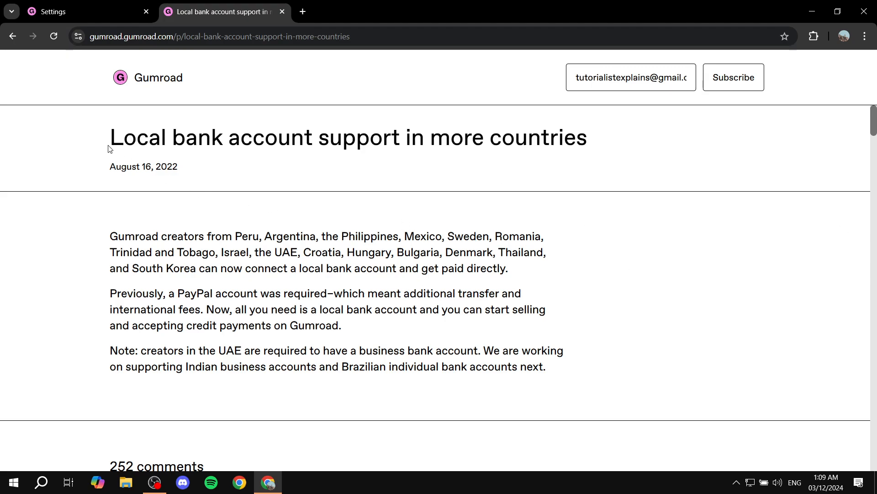
mouse_move(645, 138)
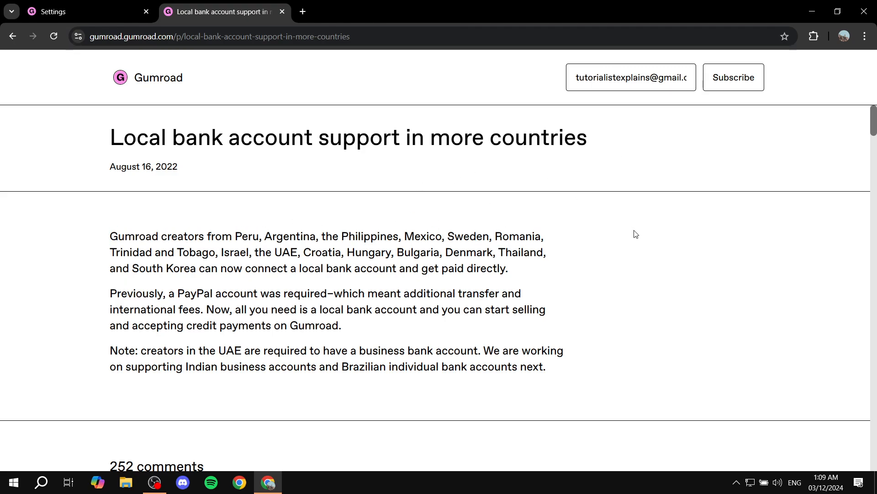
mouse_move(482, 274)
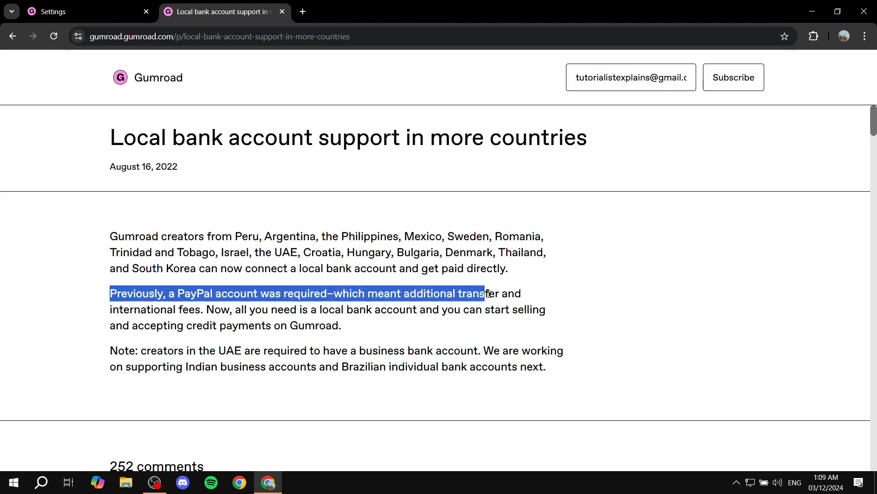
Read the UAE business account note in the post, then return to the Payments settings tab.
left_click(119, 310)
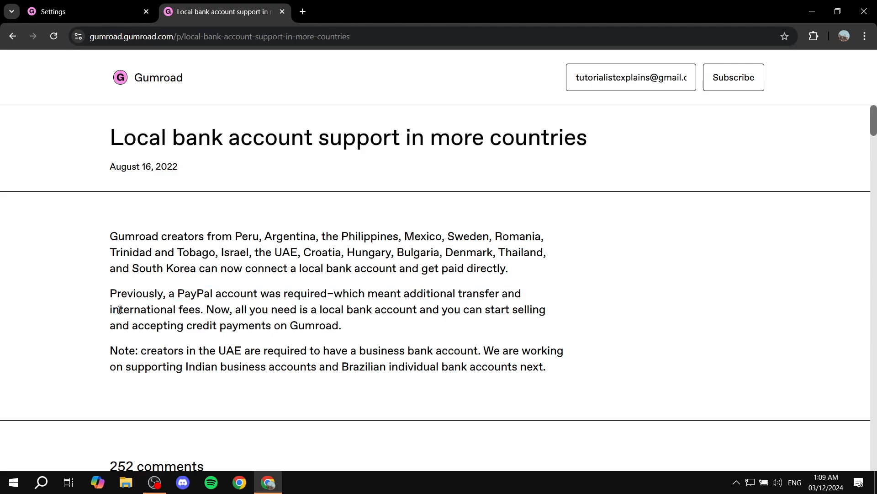
mouse_move(385, 317)
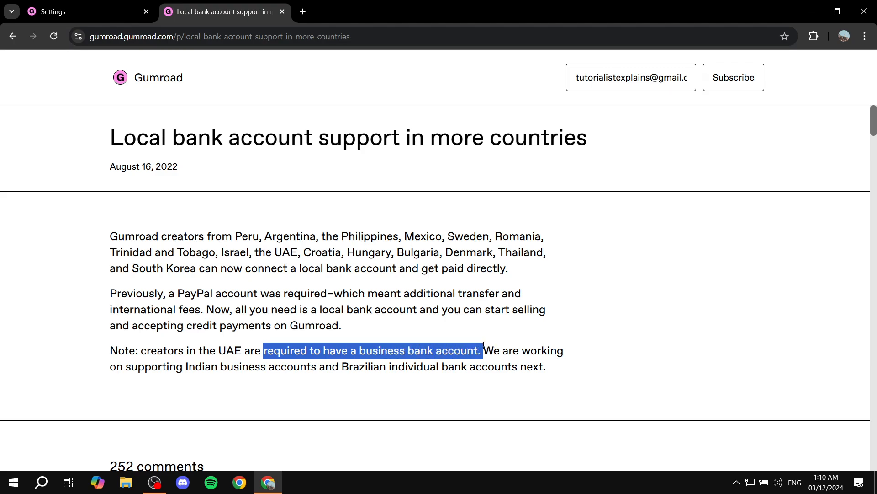
left_click(592, 349)
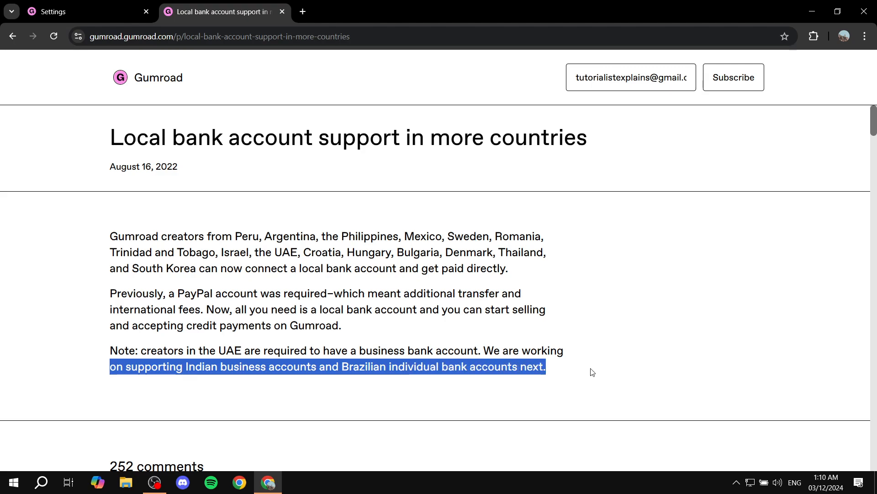
left_click(592, 358)
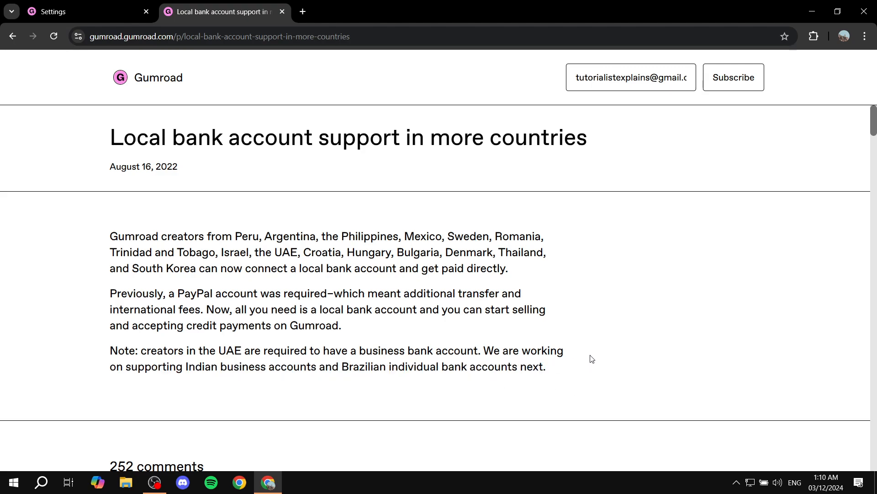
mouse_move(540, 268)
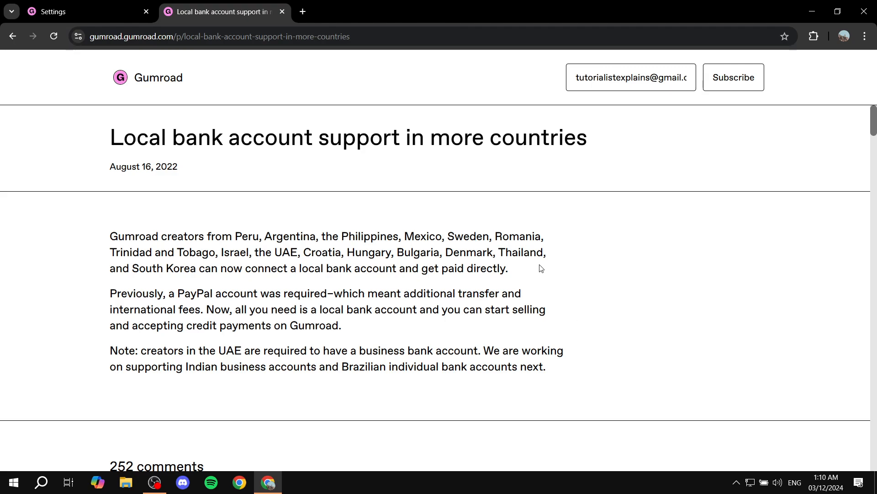
mouse_move(618, 246)
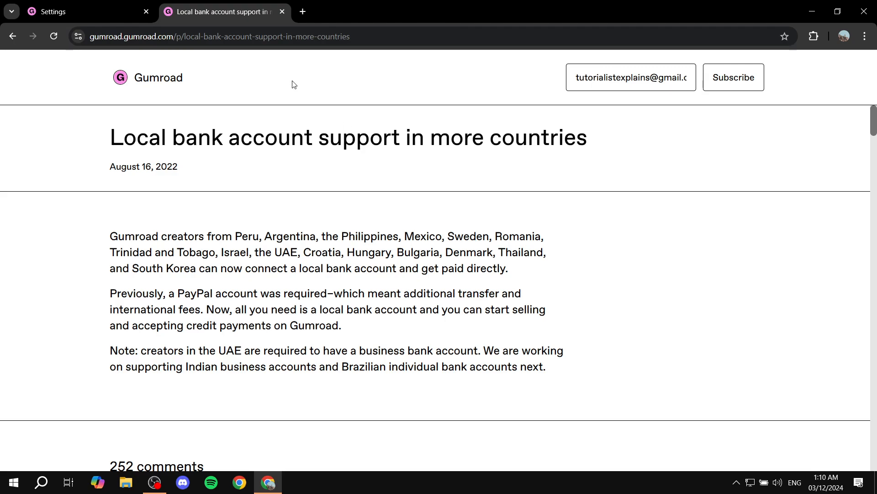
left_click(84, 11)
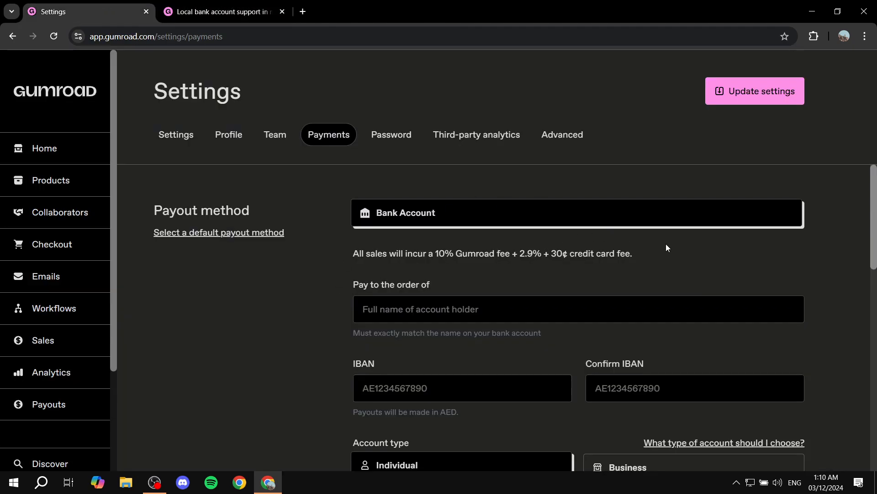